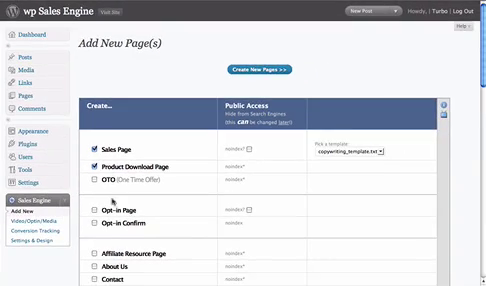
Tick Sales Page and Product Download Page, choose copywriting_template.txt, and create the pages.
{"action": "scroll", "scroll_direction": "down", "scroll_amount": 3}
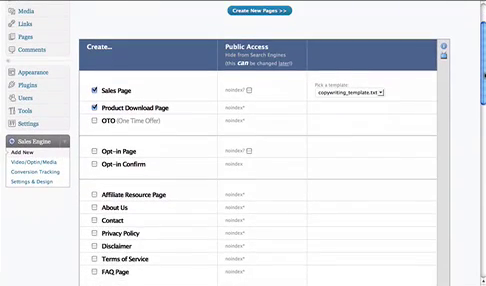
{"action": "scroll", "scroll_direction": "down", "scroll_amount": 3}
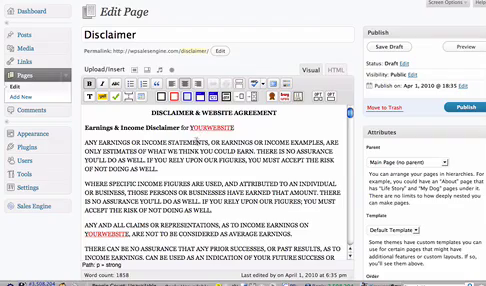
Review the prefilled earnings and income disclaimer text, then publish the Disclaimer page.
{"action": "scroll", "scroll_direction": "down", "scroll_amount": 3}
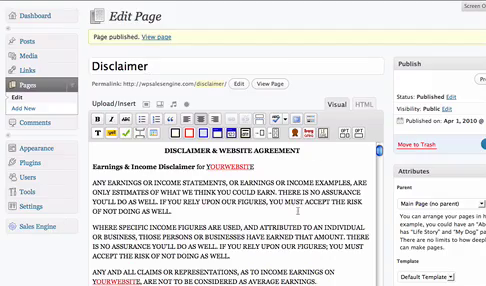
{"action": "scroll", "scroll_direction": "down", "scroll_amount": 3}
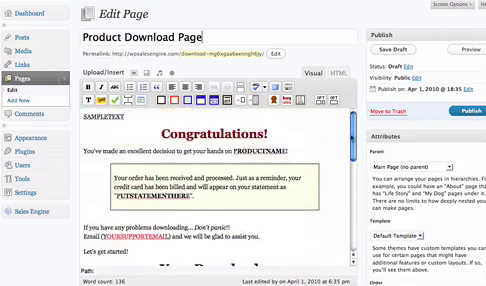
Scroll through the Product Download Page's prefilled Congratulations thank-you copy.
{"action": "scroll", "scroll_direction": "down", "scroll_amount": 3}
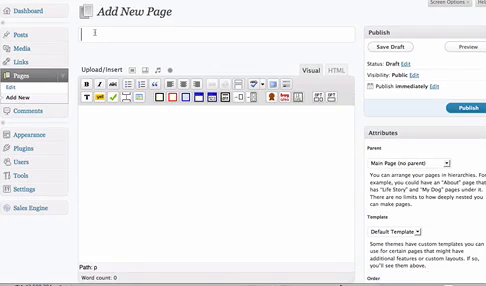
Title a new page 'test', insert the sales page template, and publish it.
{"action": "type", "text": "test"}
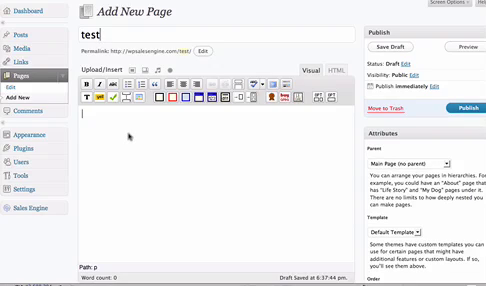
{"action": "mouse_move", "coordinate": [330, 125]}
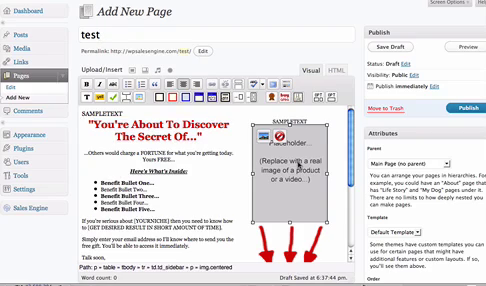
{"action": "scroll", "scroll_direction": "down", "scroll_amount": 3}
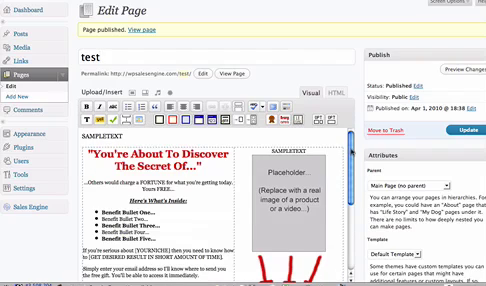
{"action": "scroll", "scroll_direction": "down", "scroll_amount": 3}
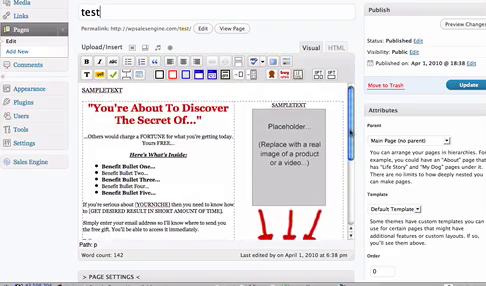
Insert testimonial boxes such as 'Proof! 8 Sales Letters In A Day!' into the test page.
{"action": "scroll", "scroll_direction": "down", "scroll_amount": 3}
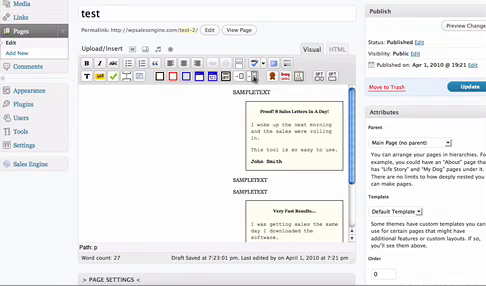
{"action": "scroll", "scroll_direction": "down", "scroll_amount": 3}
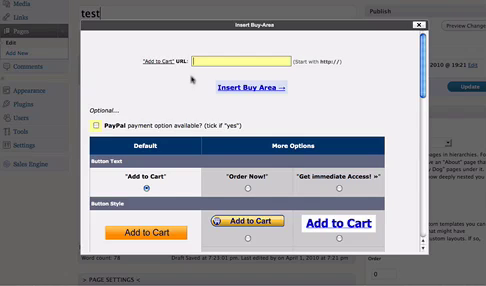
Enter PAYLINK as the cart URL and choose the italic yellow button and dashed box style.
{"action": "type", "text": "PAYLINK"}
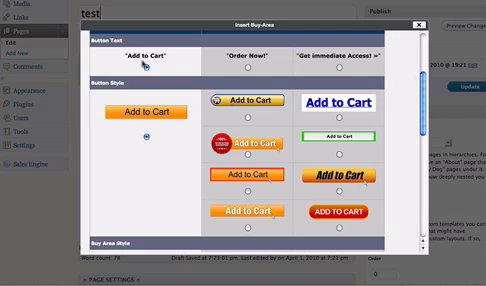
{"action": "scroll", "scroll_direction": "down", "scroll_amount": 3}
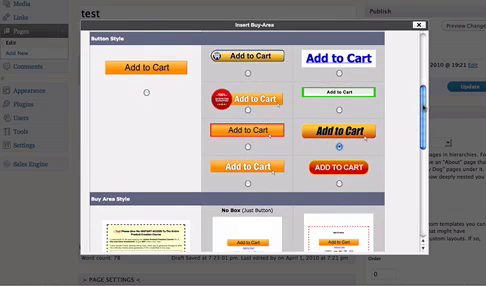
{"action": "scroll", "scroll_direction": "down", "scroll_amount": 3}
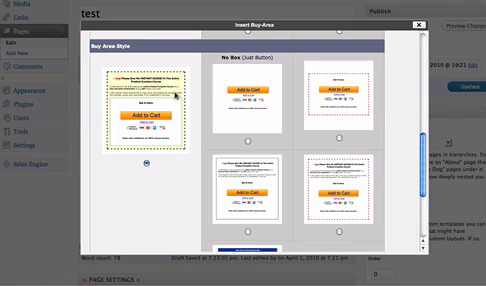
{"action": "mouse_move", "coordinate": [230, 133]}
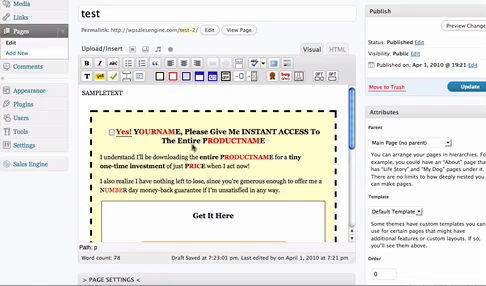
{"action": "scroll", "scroll_direction": "down", "scroll_amount": 3}
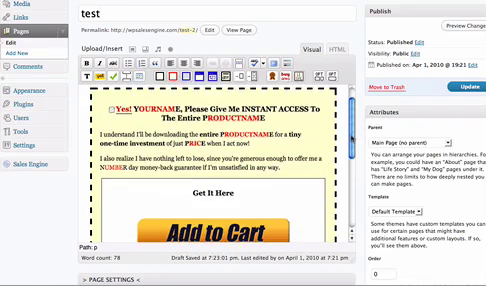
{"action": "scroll", "scroll_direction": "down", "scroll_amount": 3}
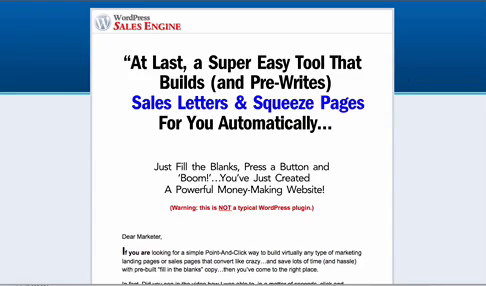
Scroll through the Sales Page copy, including fill-in-the-blanks sections and success factors.
{"action": "scroll", "scroll_direction": "down", "scroll_amount": 3}
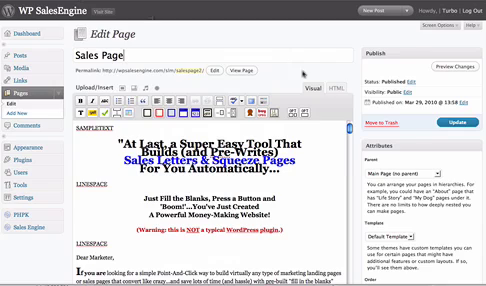
{"action": "scroll", "scroll_direction": "down", "scroll_amount": 3}
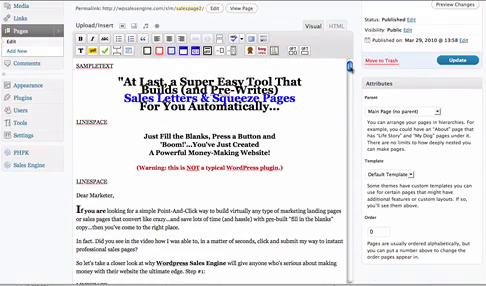
{"action": "scroll", "scroll_direction": "down", "scroll_amount": 3}
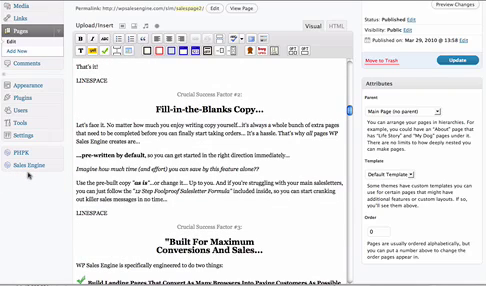
Apply the Bully Black preset under Sales Engine > Settings & Design and save.
{"action": "left_click", "coordinate": [22, 169]}
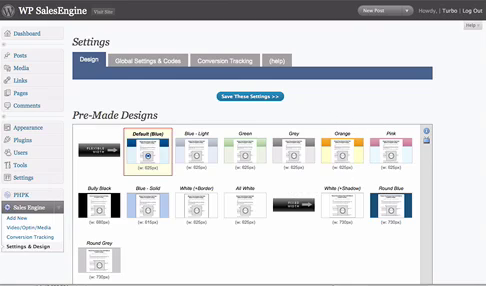
{"action": "scroll", "scroll_direction": "down", "scroll_amount": 3}
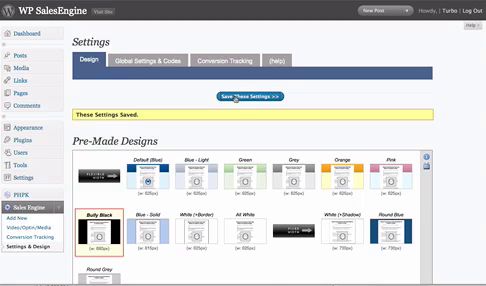
Uncheck Enable Header-Background in Custom Settings and select the Site Background color field.
{"action": "scroll", "scroll_direction": "down", "scroll_amount": 3}
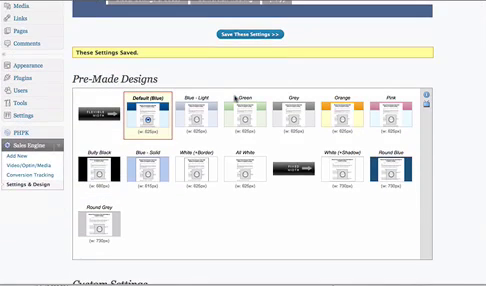
{"action": "scroll", "scroll_direction": "down", "scroll_amount": 3}
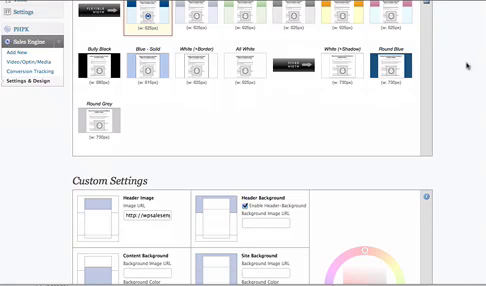
{"action": "scroll", "scroll_direction": "down", "scroll_amount": 3}
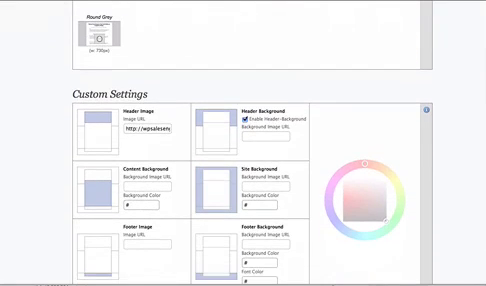
{"action": "scroll", "scroll_direction": "down", "scroll_amount": 3}
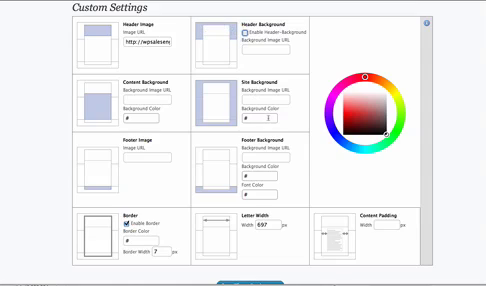
{"action": "left_click", "coordinate": [366, 110]}
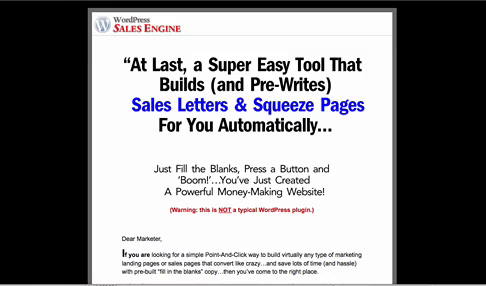
Set Site Background Color to red #ea4d4d, save the settings, and review the page.
{"action": "scroll", "scroll_direction": "down", "scroll_amount": 3}
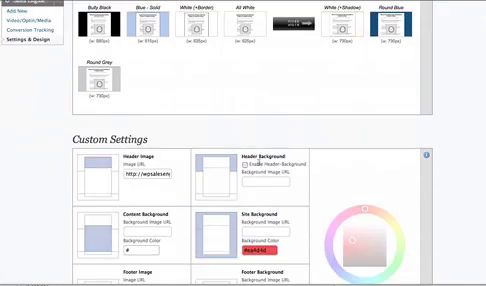
{"action": "scroll", "scroll_direction": "down", "scroll_amount": 3}
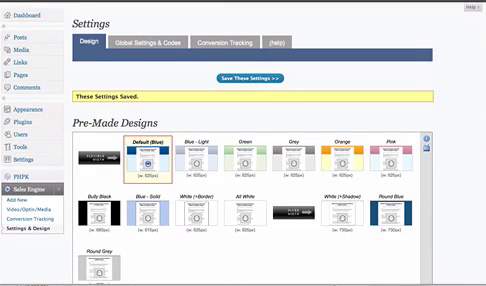
{"action": "scroll", "scroll_direction": "down", "scroll_amount": 3}
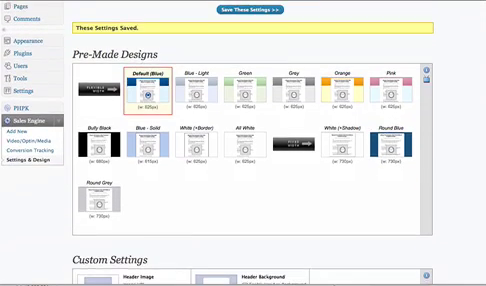
{"action": "scroll", "scroll_direction": "down", "scroll_amount": 3}
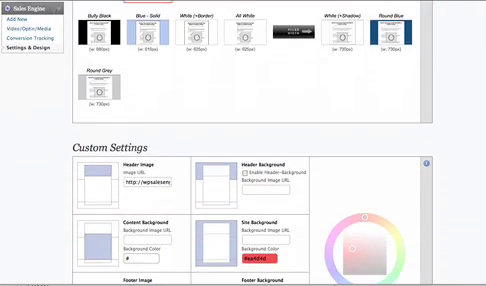
{"action": "scroll", "scroll_direction": "down", "scroll_amount": 3}
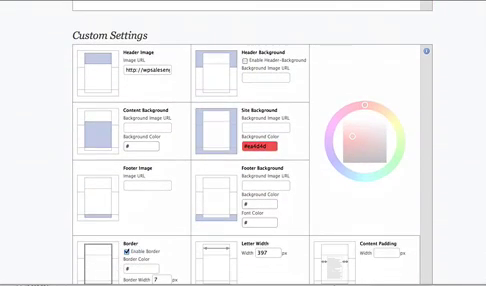